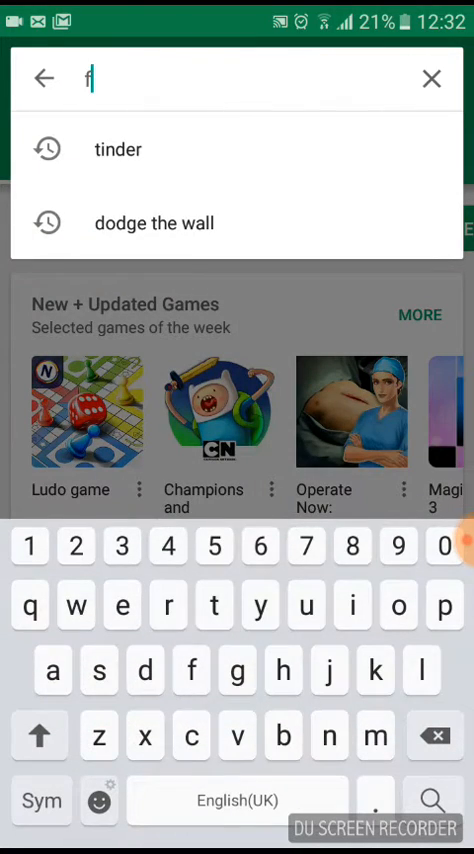
Search the Play Store for 'fing' and pick the Fing - Network Tools suggestion.
text(ibg)
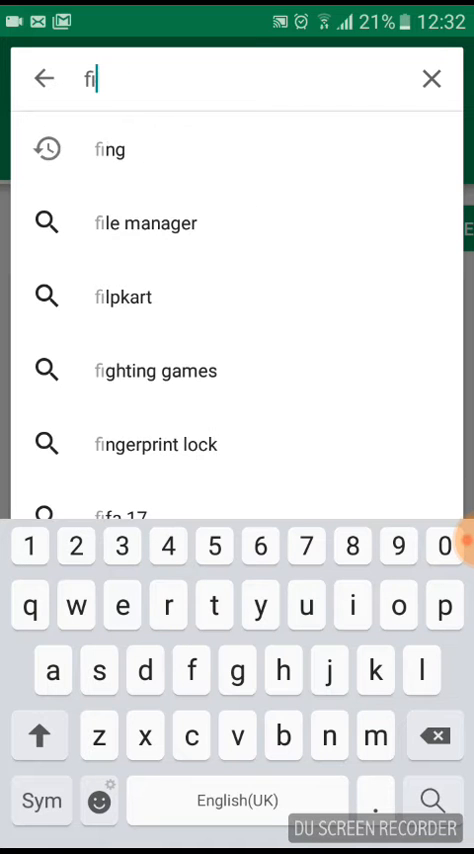
click(108, 150)
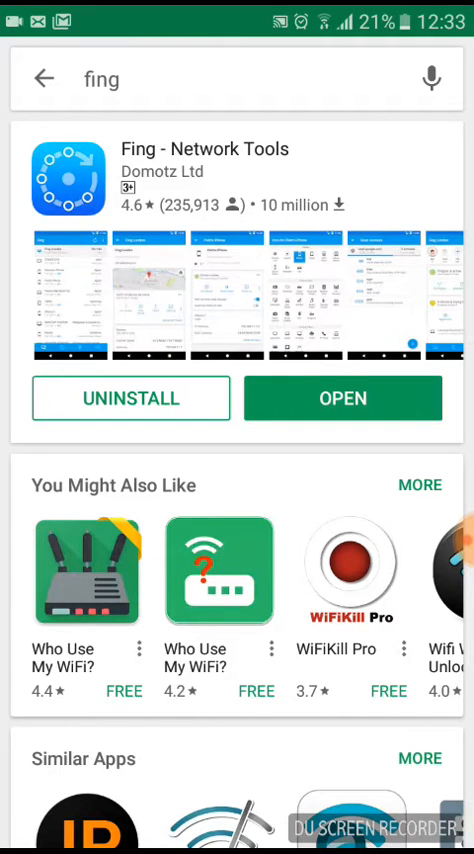
Launch the installed Fing - Network Tools app from its store page.
click(342, 398)
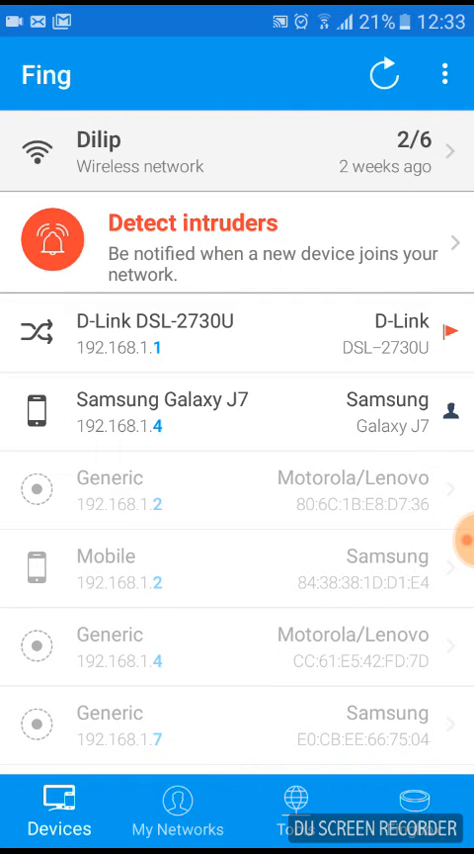
Rescan the Dilip network and scroll the device list showing four of six online.
click(386, 74)
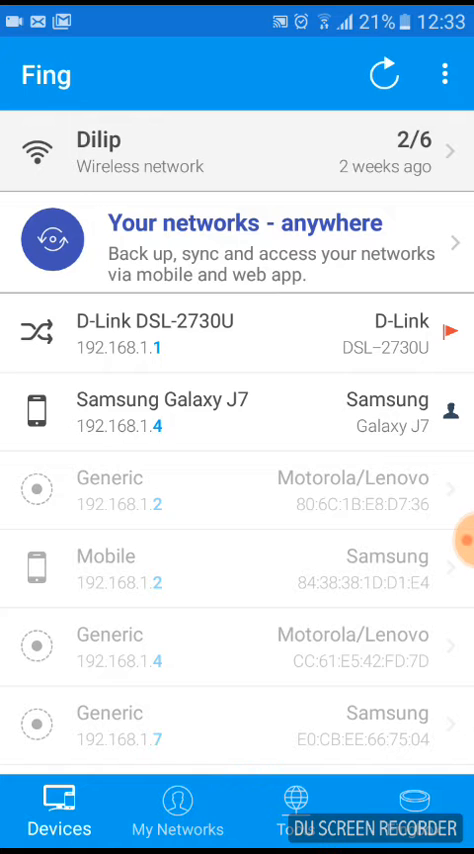
click(385, 72)
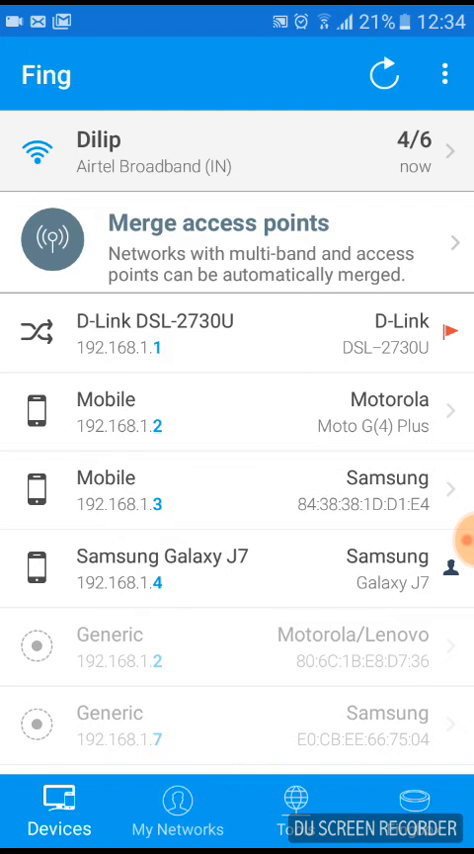
scroll(down, 3)
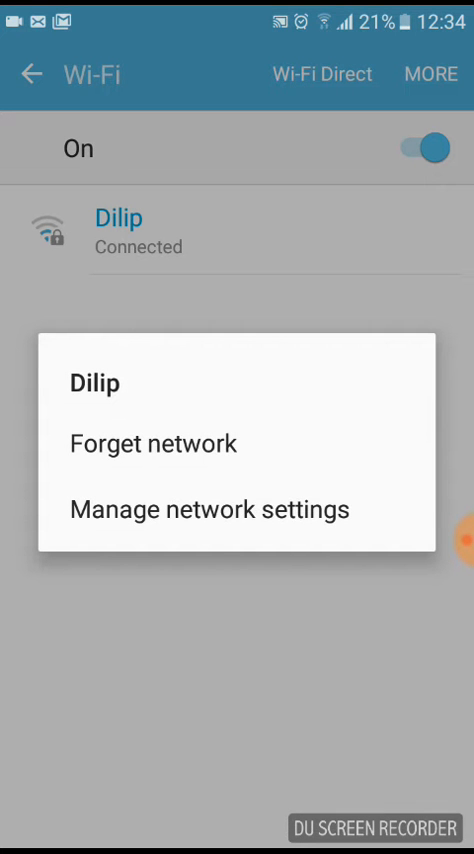
Set the Dilip Wi-Fi network's IP settings to Static and save.
click(203, 509)
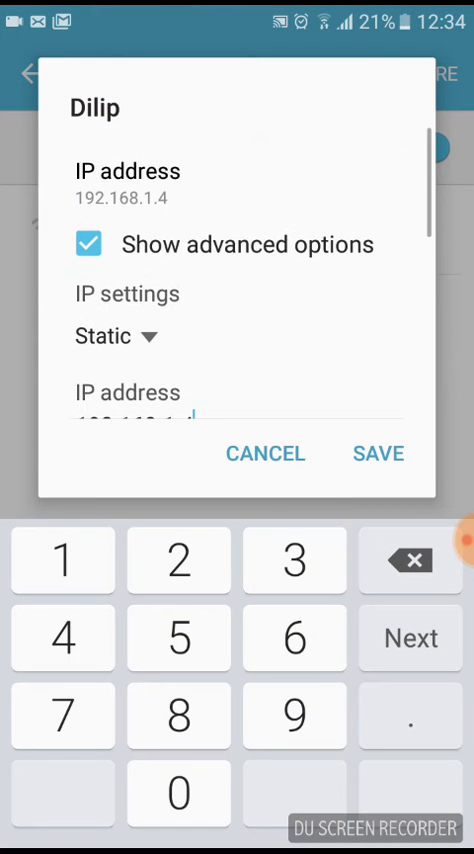
click(115, 336)
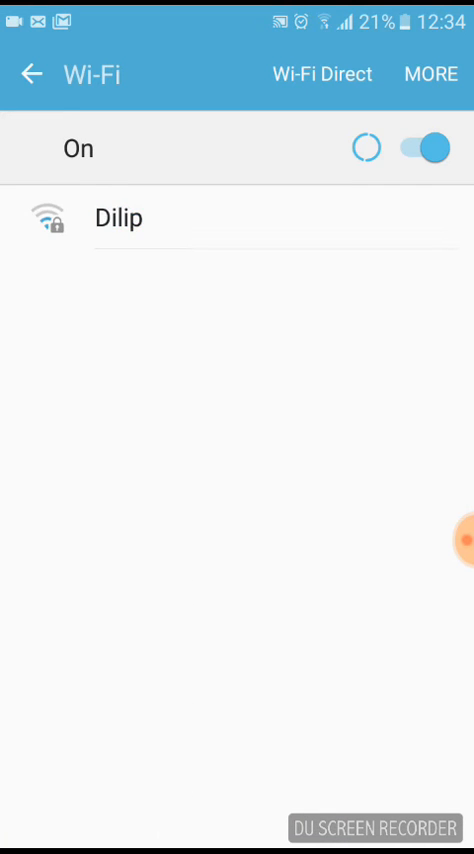
Confirm Dilip is connected, exit Wi-Fi settings and go to the home screen.
click(119, 218)
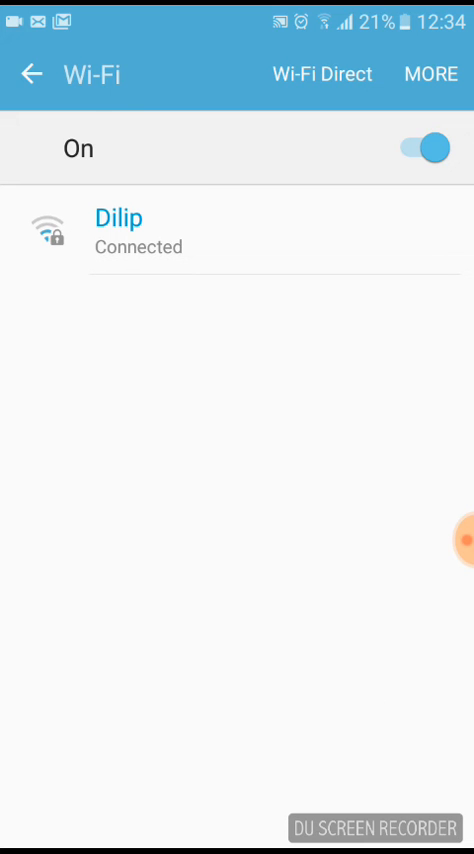
click(33, 74)
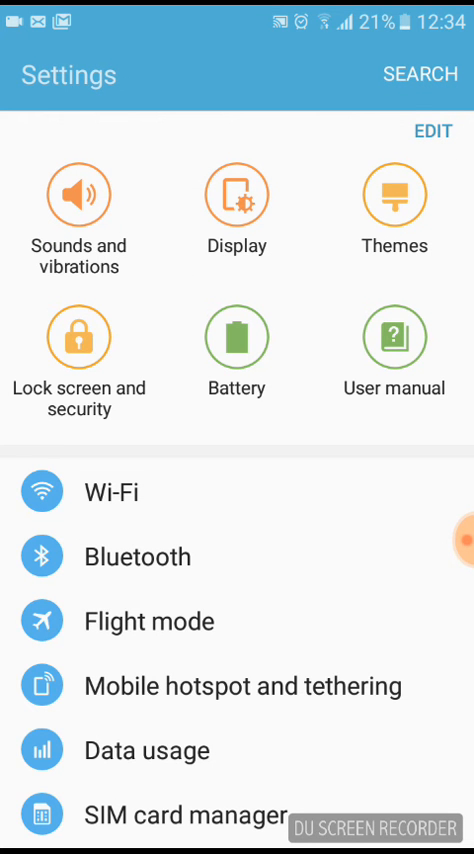
key(HOME)
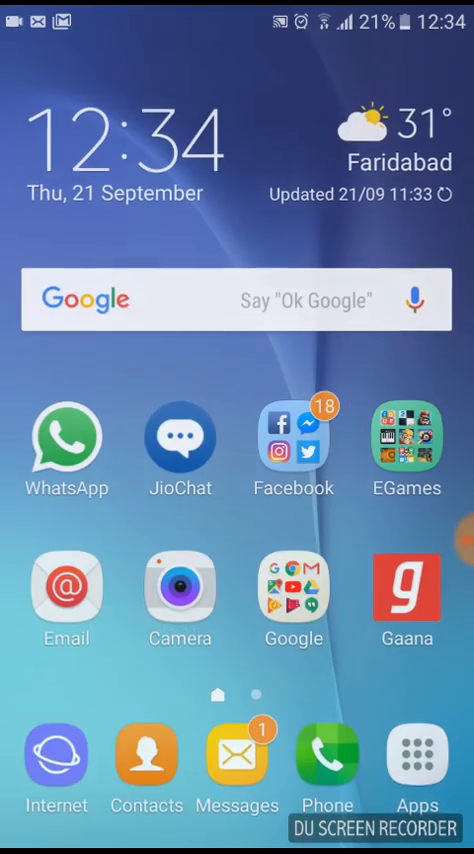
Relaunch Fing from the app drawer to see three of six Dilip devices online.
click(422, 758)
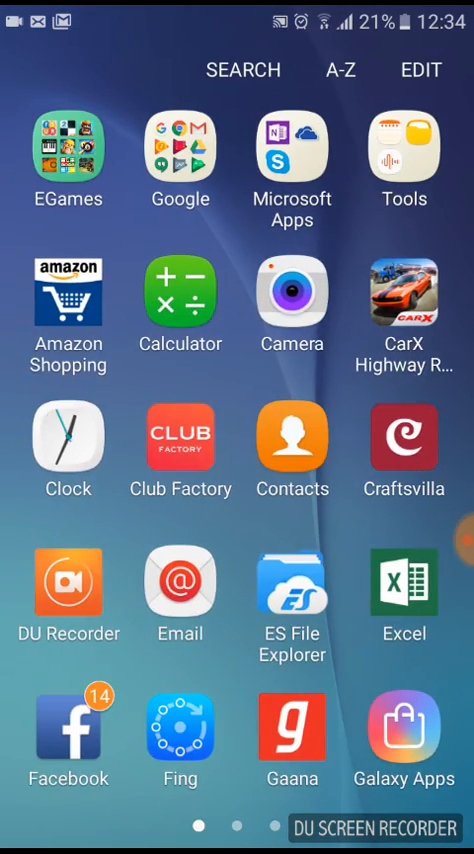
click(180, 730)
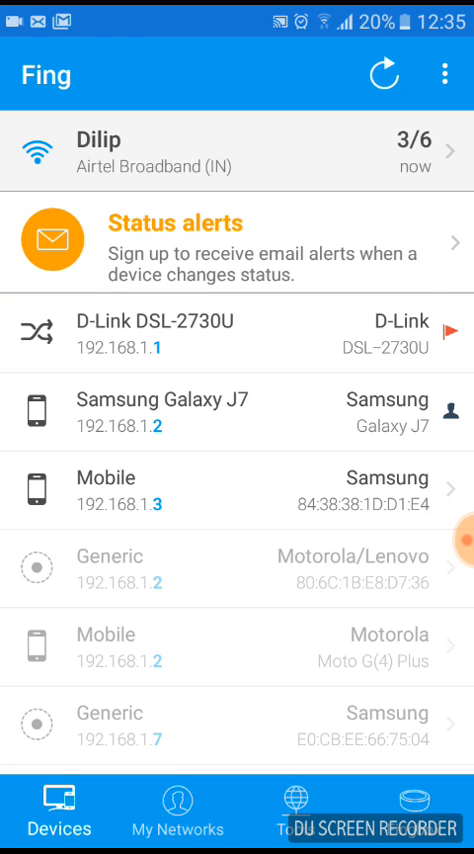
click(445, 537)
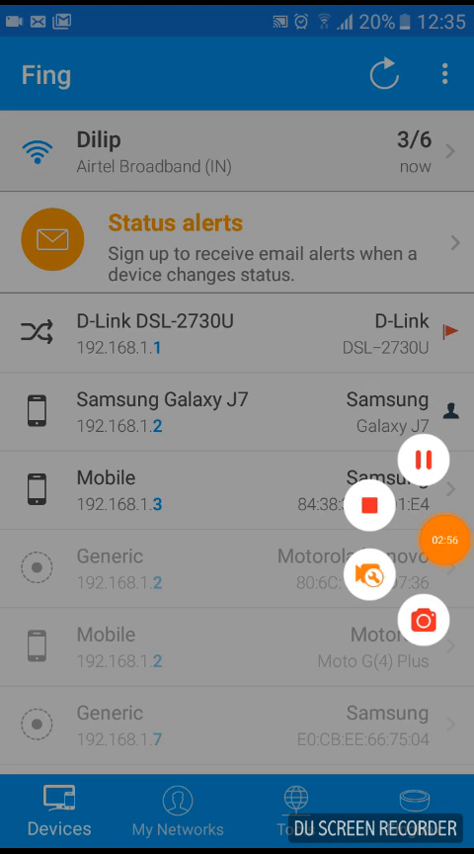